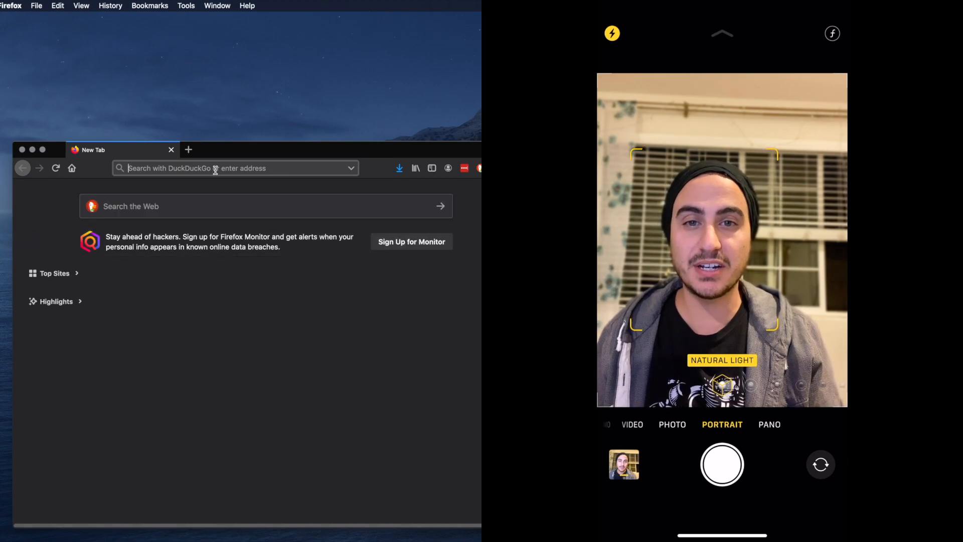
# Go to github.com, open the SwiftProcessing repository and scroll to its README installation guide
pyautogui.write('github.com/')
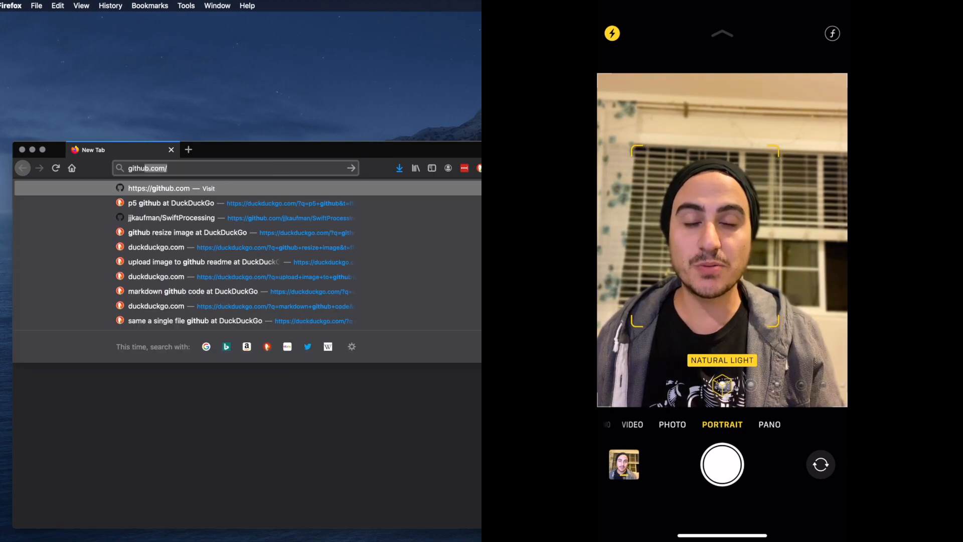
pyautogui.click(171, 218)
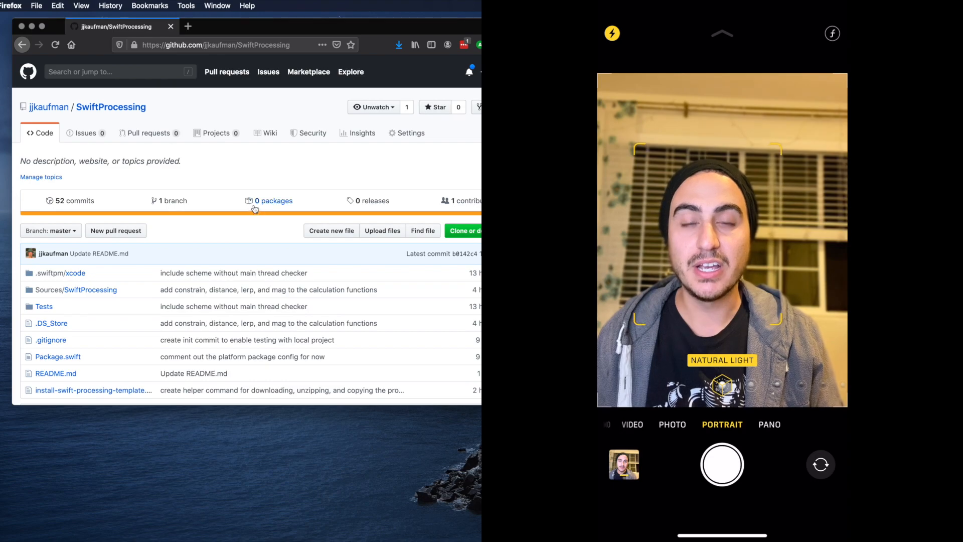
pyautogui.scroll(-3)
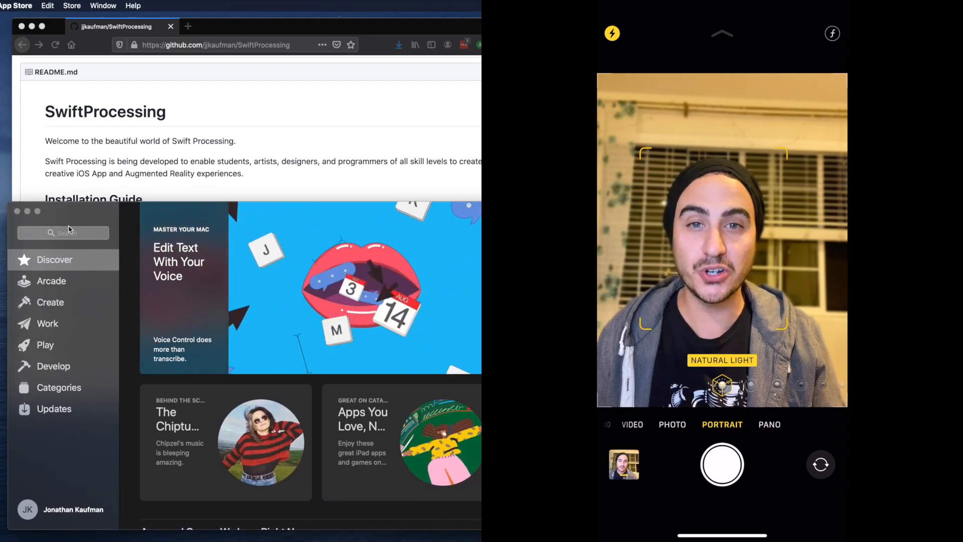
# Search the App Store for xcode and select the Xcode result
pyautogui.write('xcode')
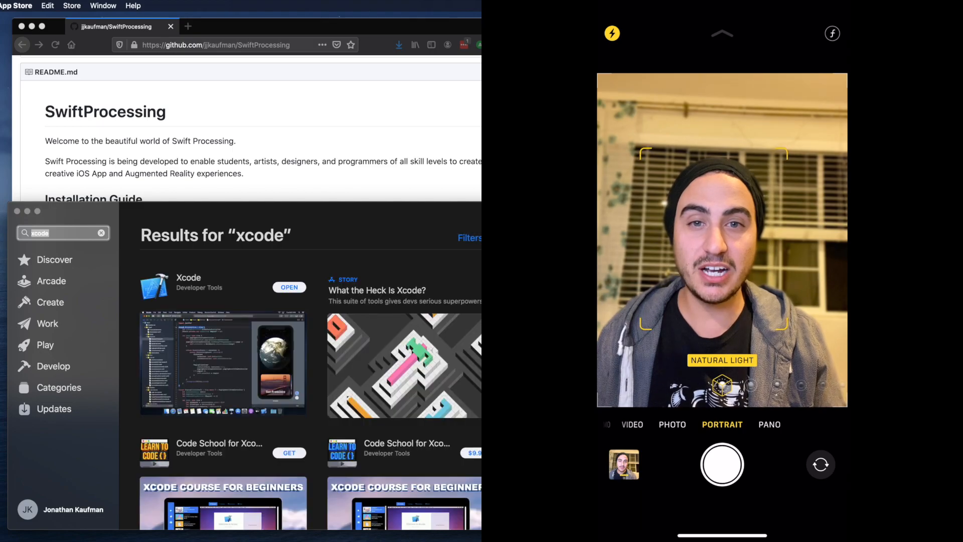
pyautogui.click(188, 277)
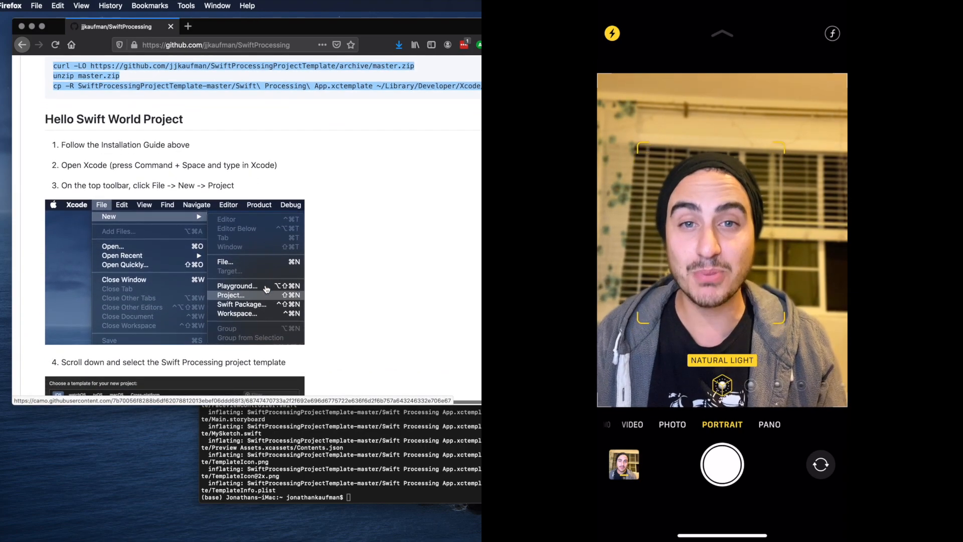
# Close the Terminal window and highlight step 3 of the Hello Swift World instructions in the README
pyautogui.scroll(-3)
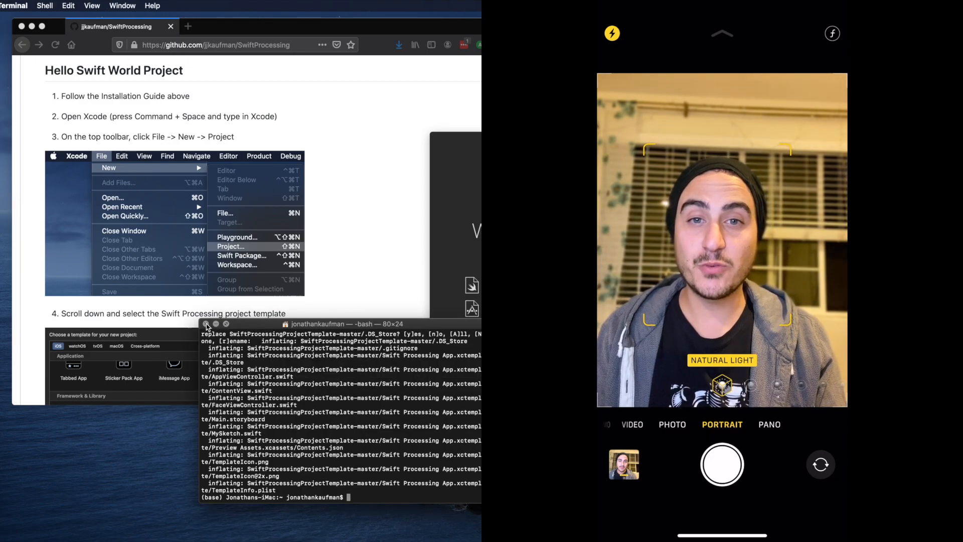
pyautogui.click(207, 324)
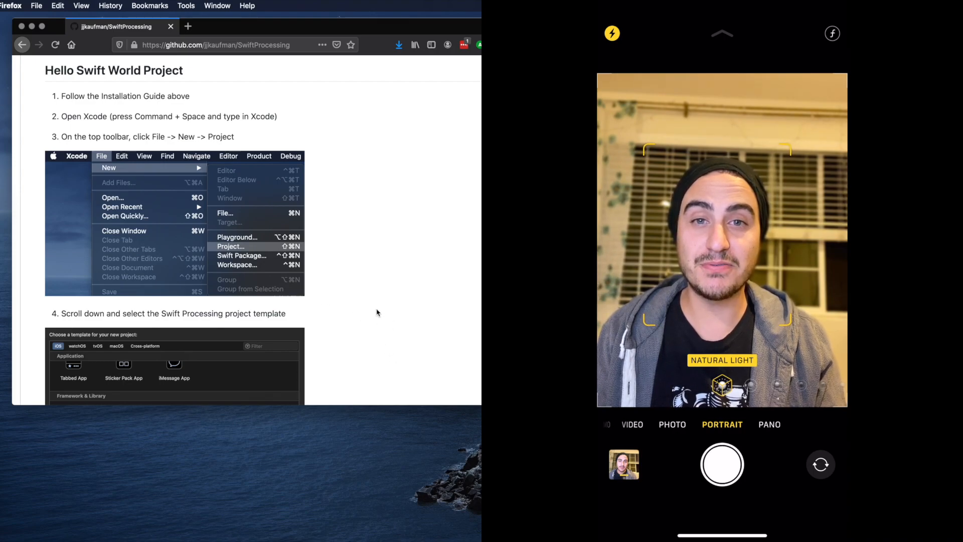
pyautogui.moveTo(249, 144)
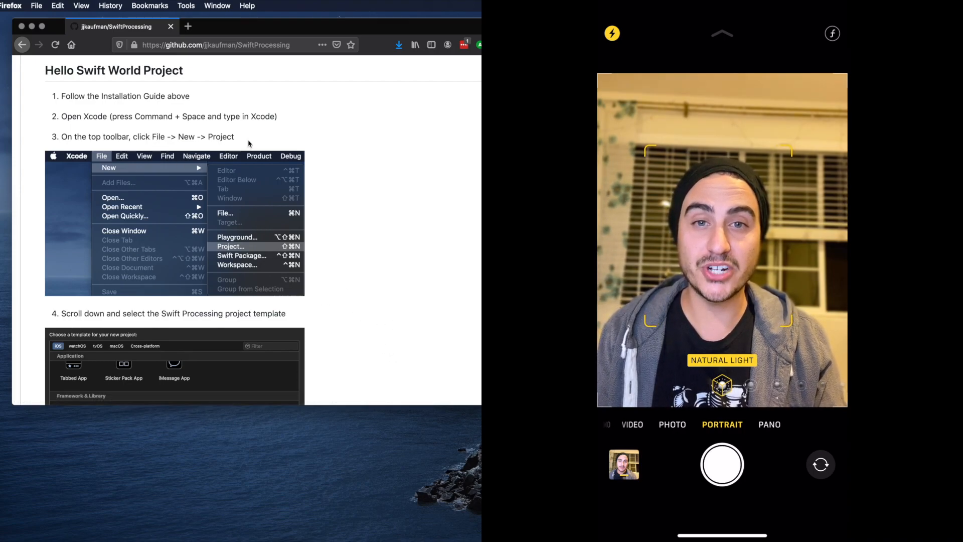
pyautogui.moveTo(60, 136); pyautogui.dragTo(234, 137)
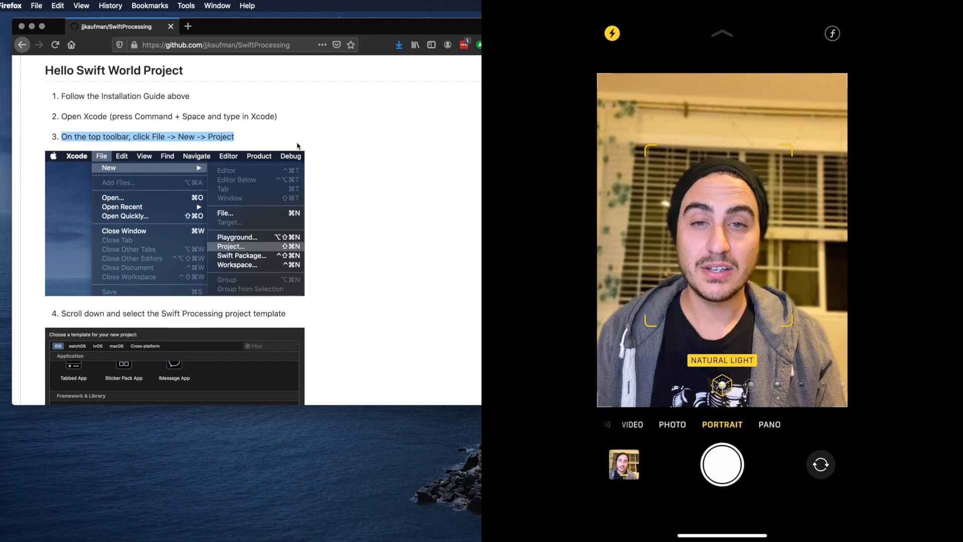
pyautogui.click(37, 6)
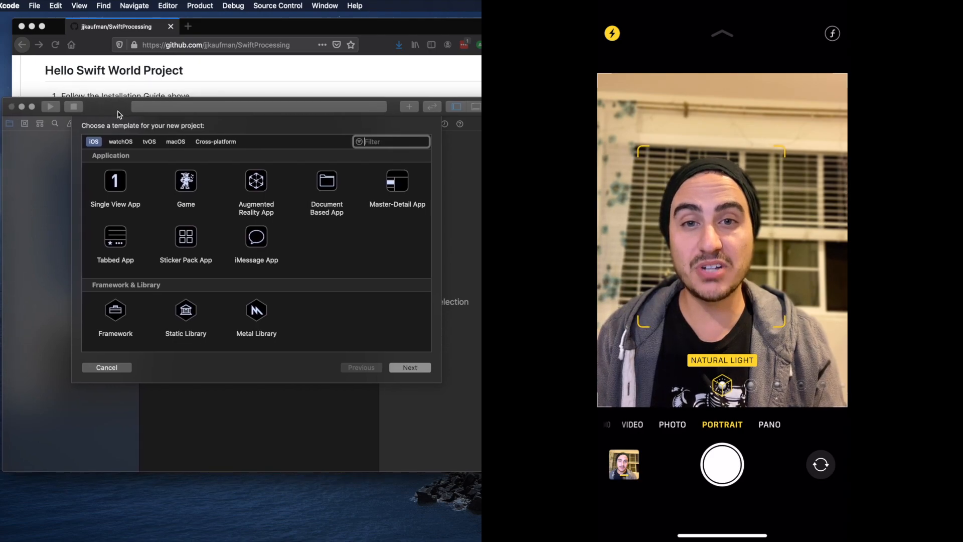
# Choose the Swift Processing App template and name the product Hello Swift Processing
pyautogui.scroll(-3)
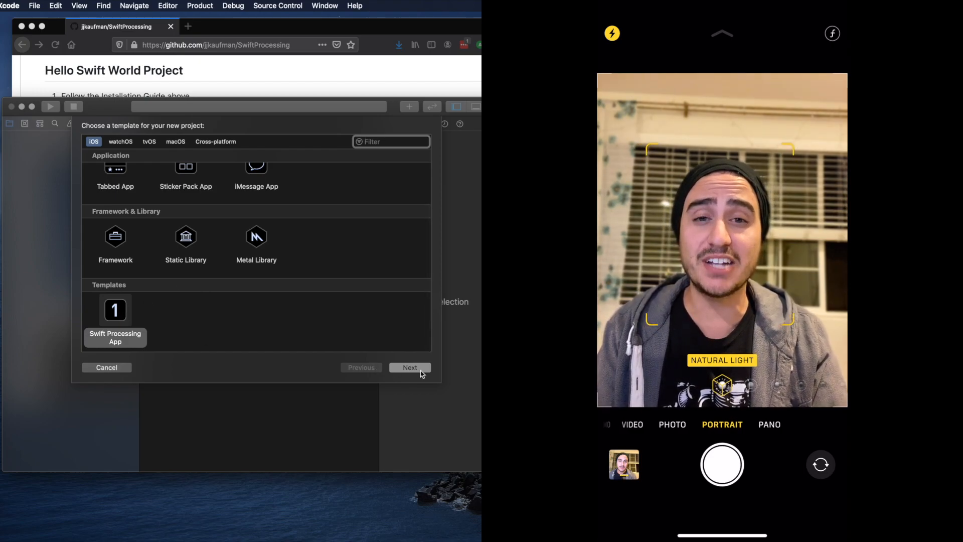
pyautogui.click(409, 368)
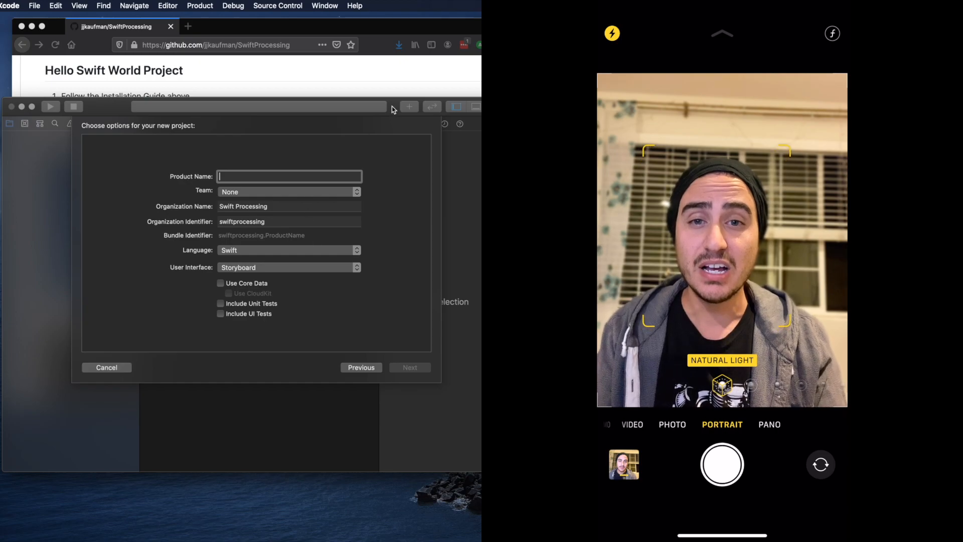
pyautogui.write('H')
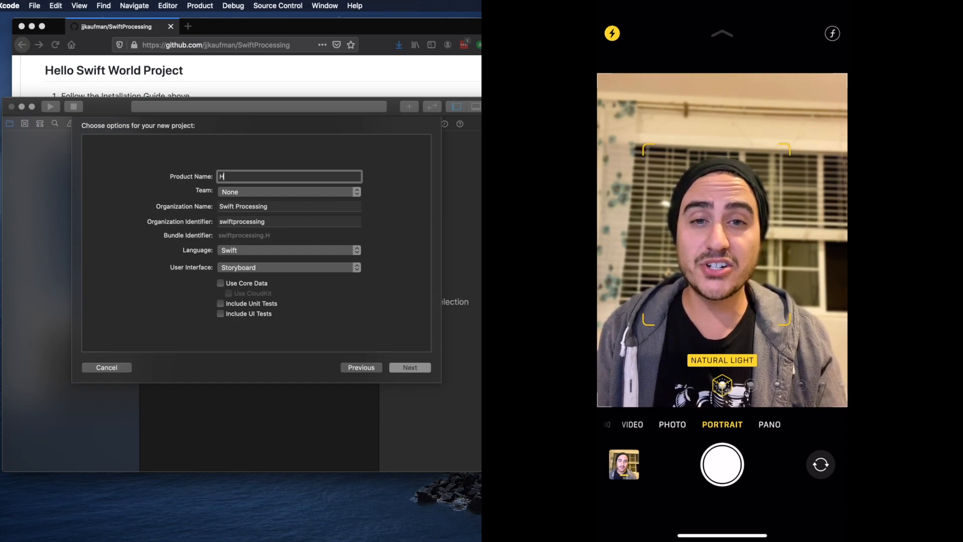
pyautogui.write('elloSw')
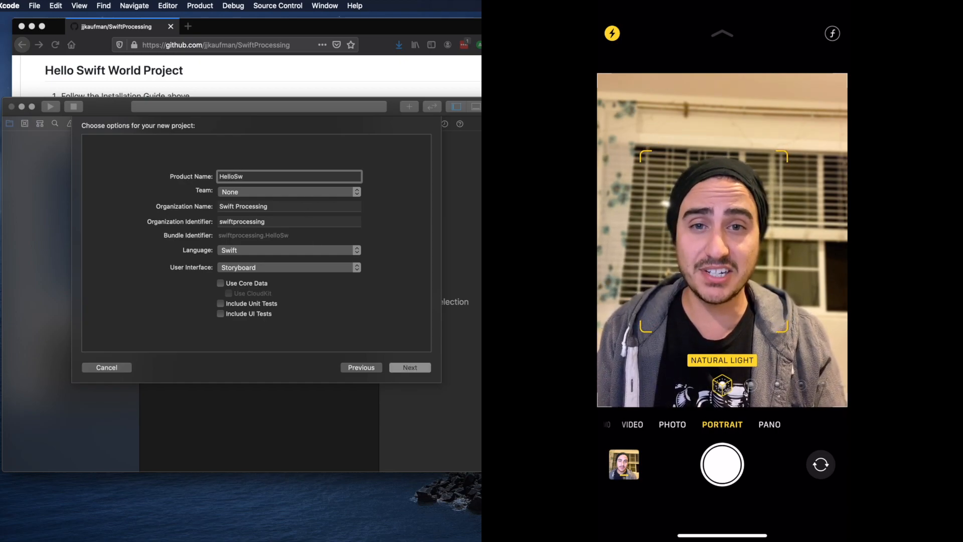
pyautogui.write('Hello Swift')
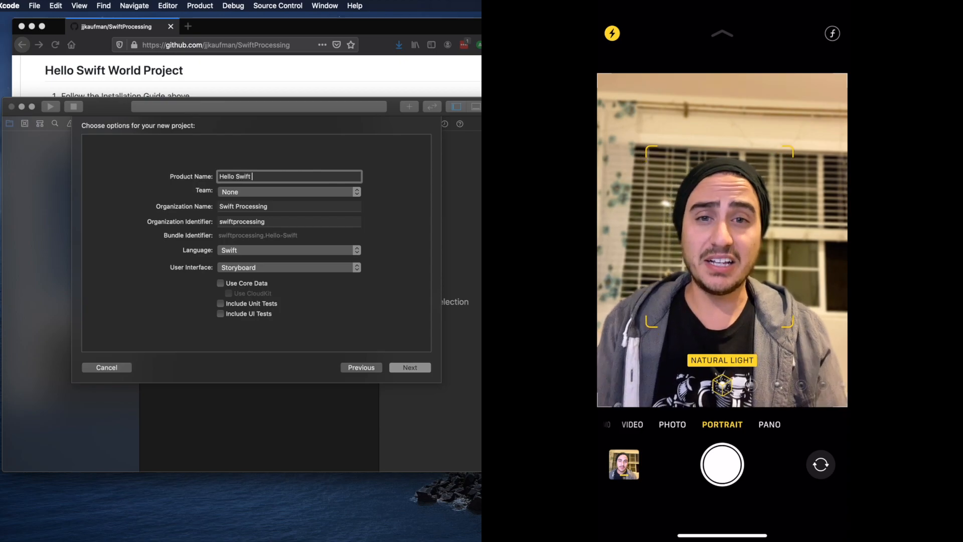
pyautogui.write('Processing')
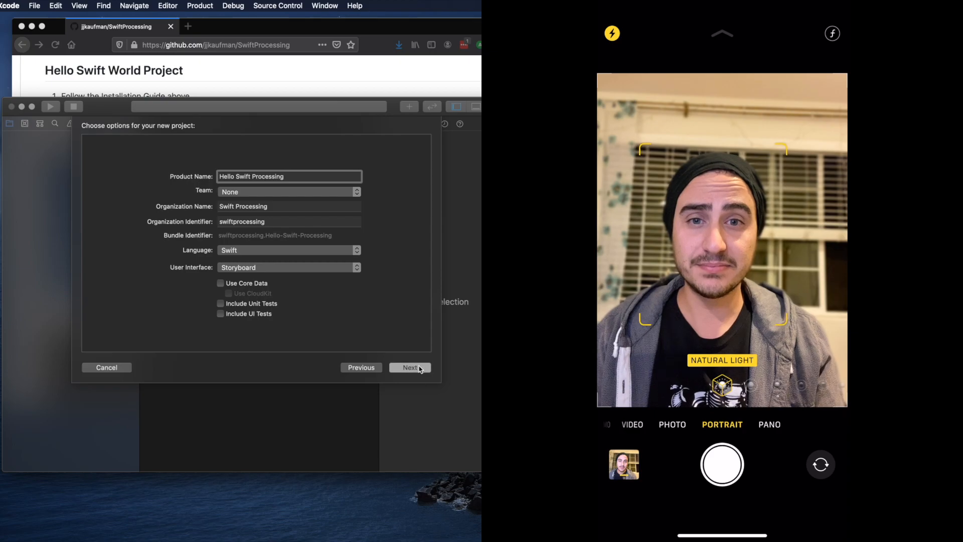
# Confirm the project options and create the project in the Downloads folder
pyautogui.click(409, 367)
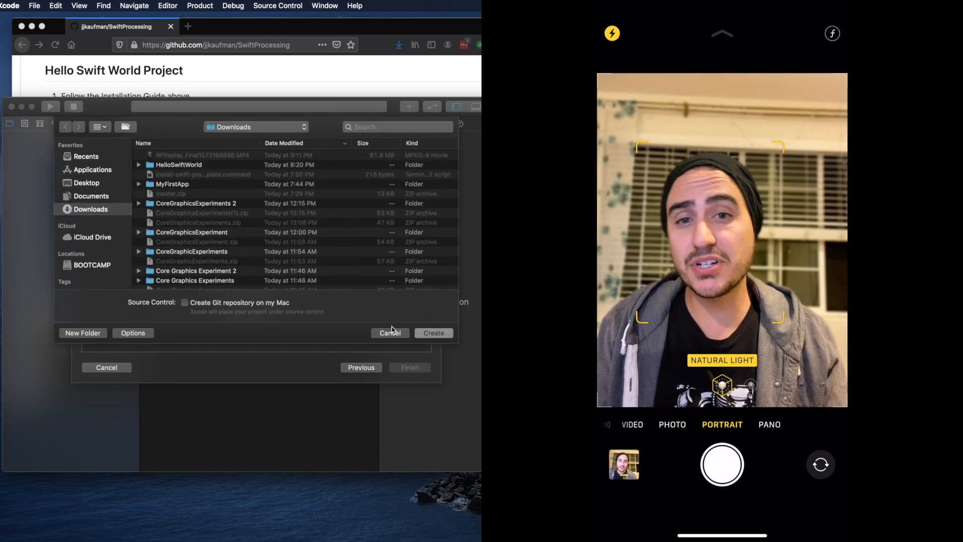
pyautogui.click(434, 332)
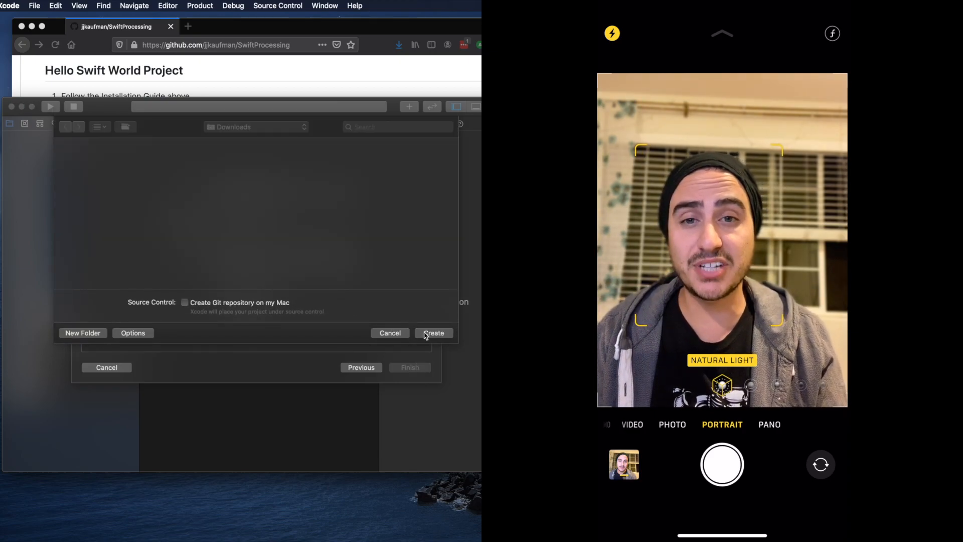
pyautogui.click(434, 332)
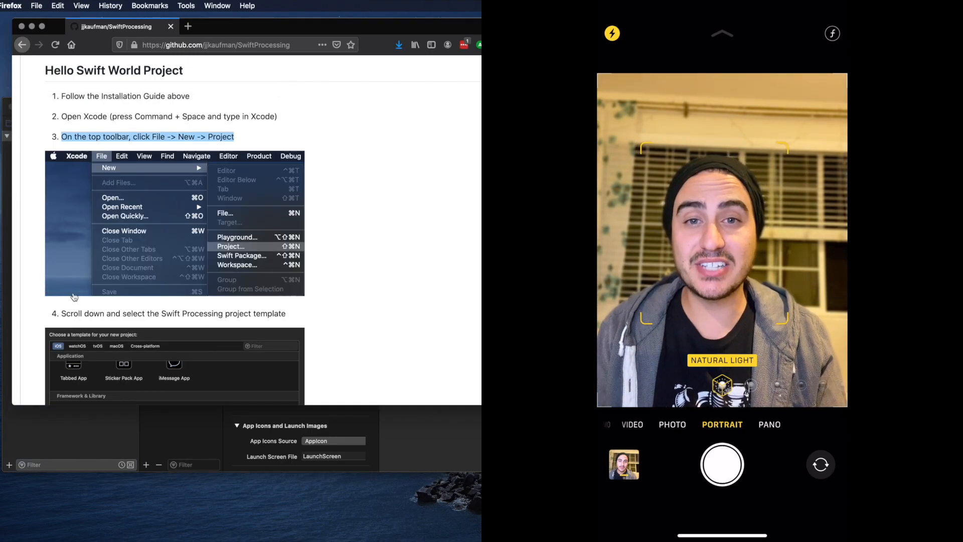
# Start Add Package Dependency from File > Swift Packages for the project
pyautogui.scroll(-3)
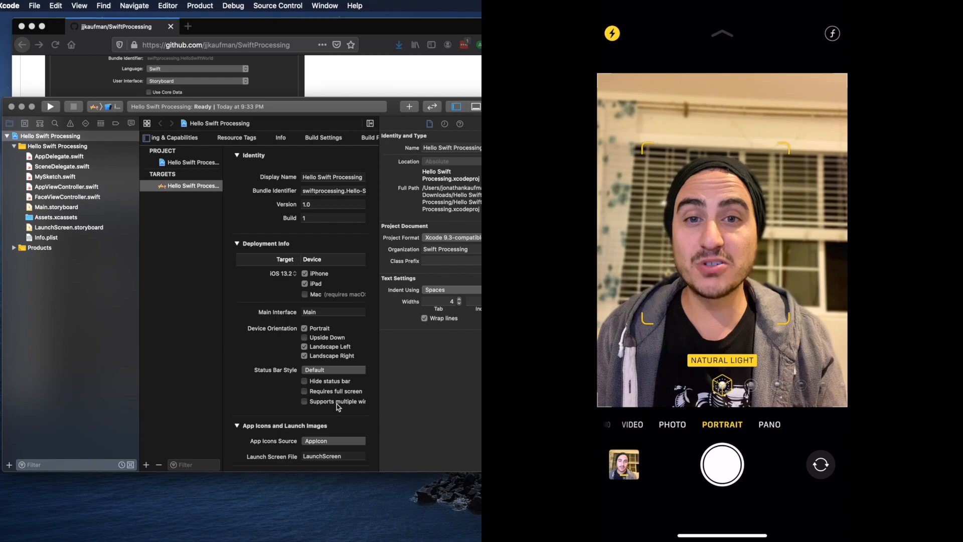
pyautogui.click(34, 6)
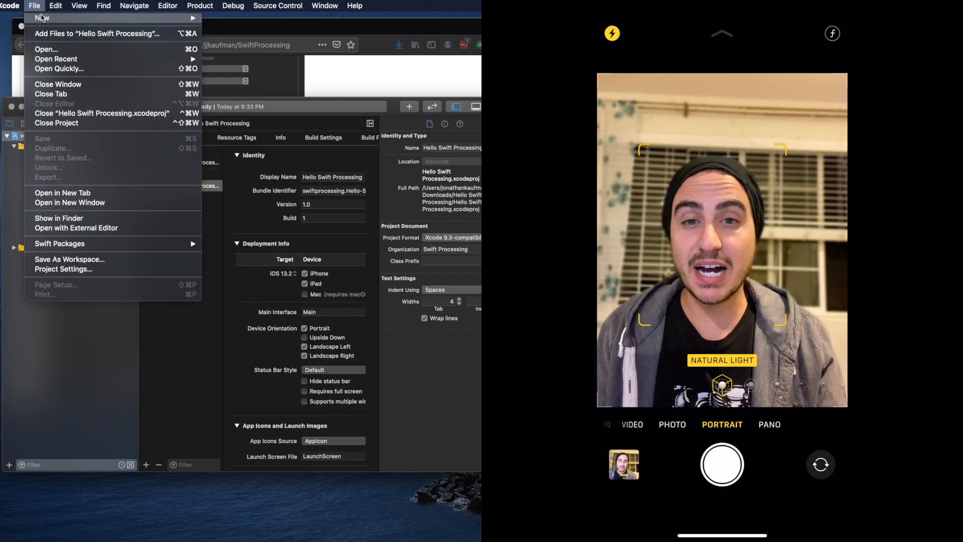
pyautogui.moveTo(75, 228)
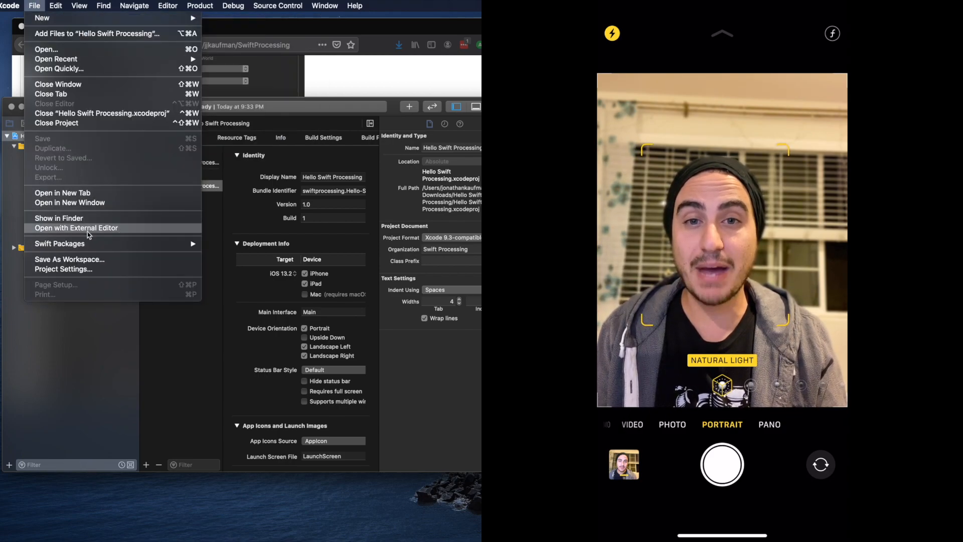
pyautogui.moveTo(59, 242)
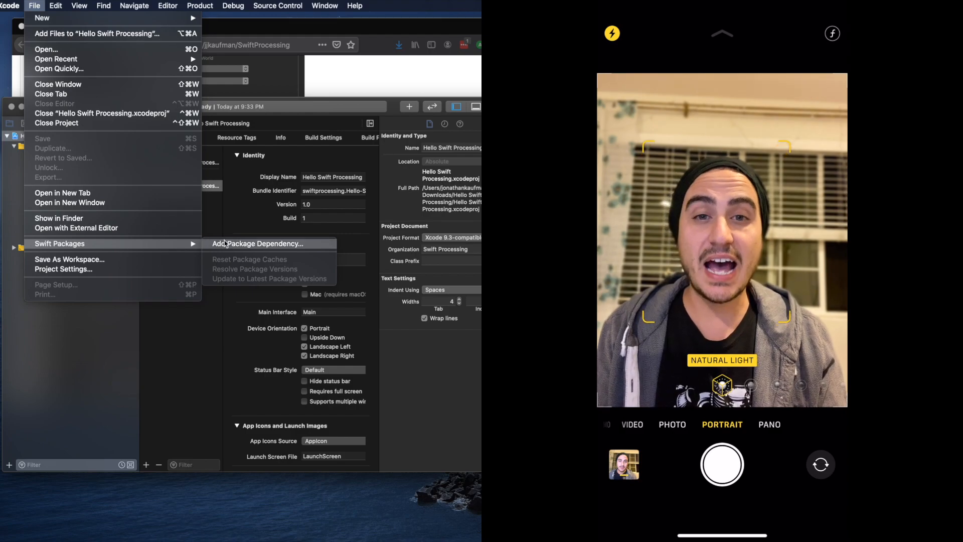
pyautogui.click(257, 243)
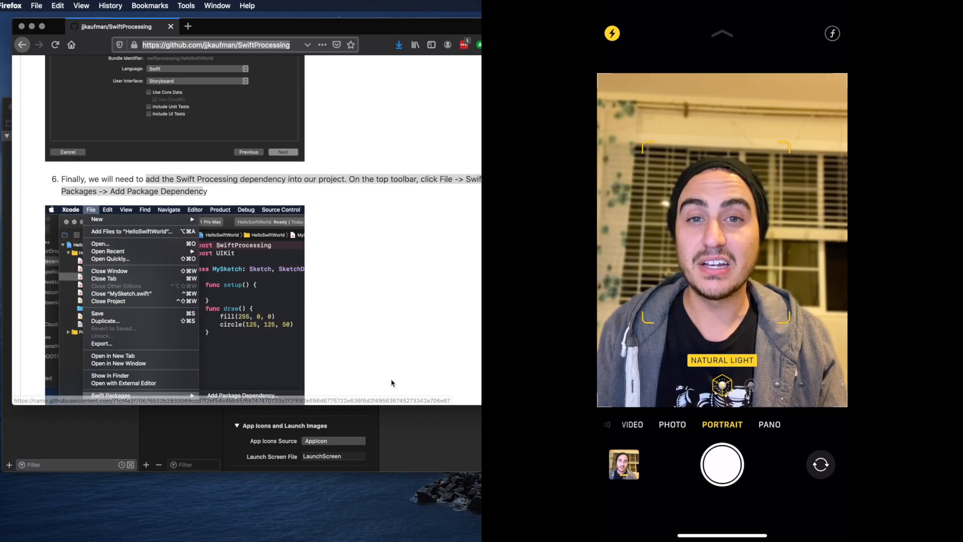
pyautogui.scroll(-3)
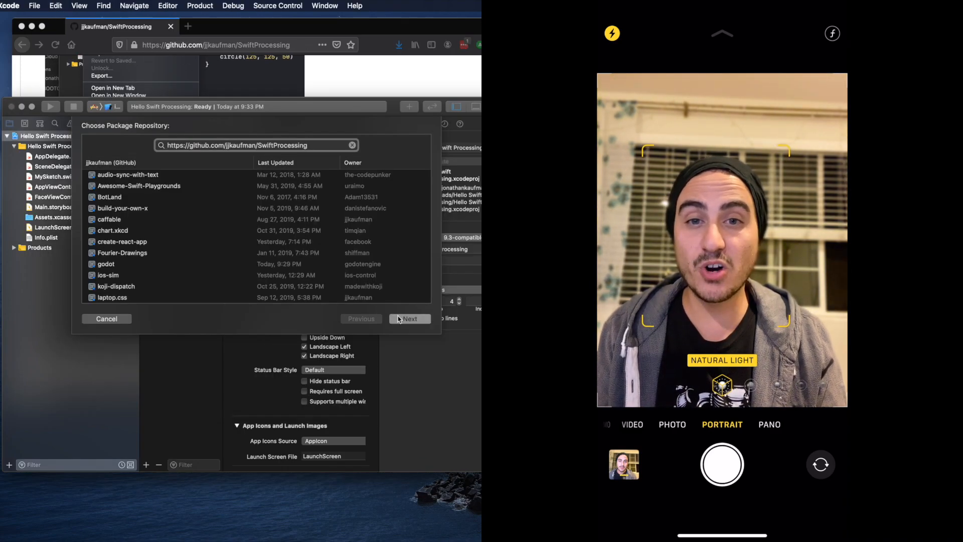
# Add the SwiftProcessing repository with rule Branch: master and finish adding it to the app target
pyautogui.click(410, 318)
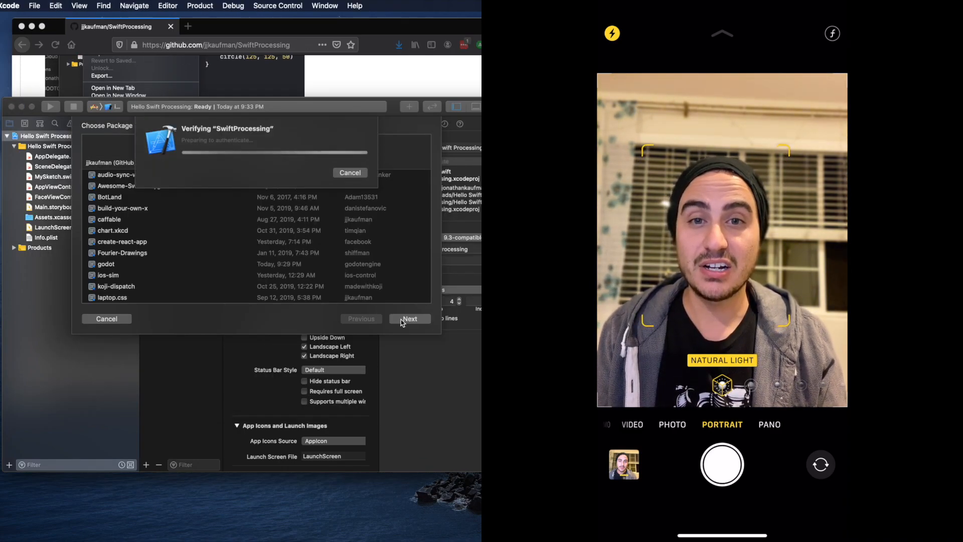
pyautogui.click(410, 318)
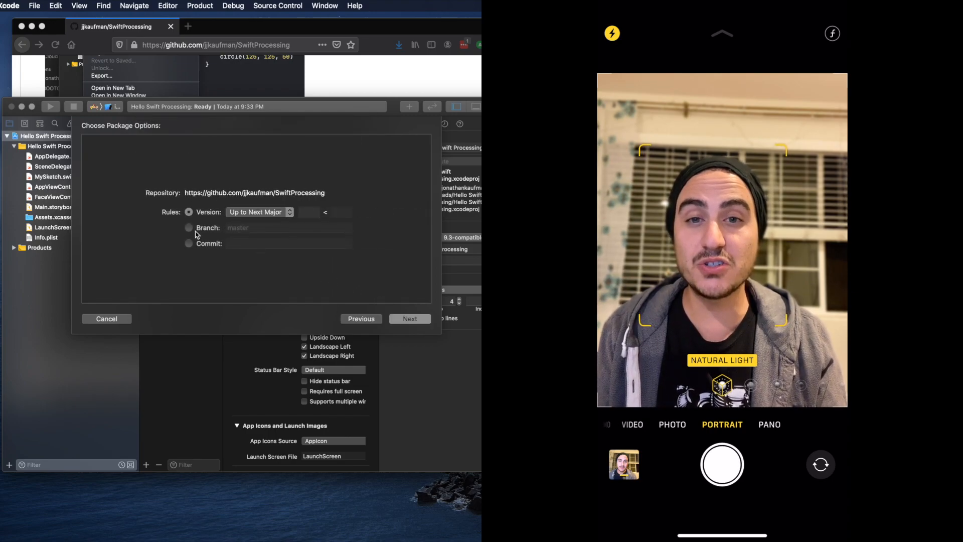
pyautogui.click(188, 228)
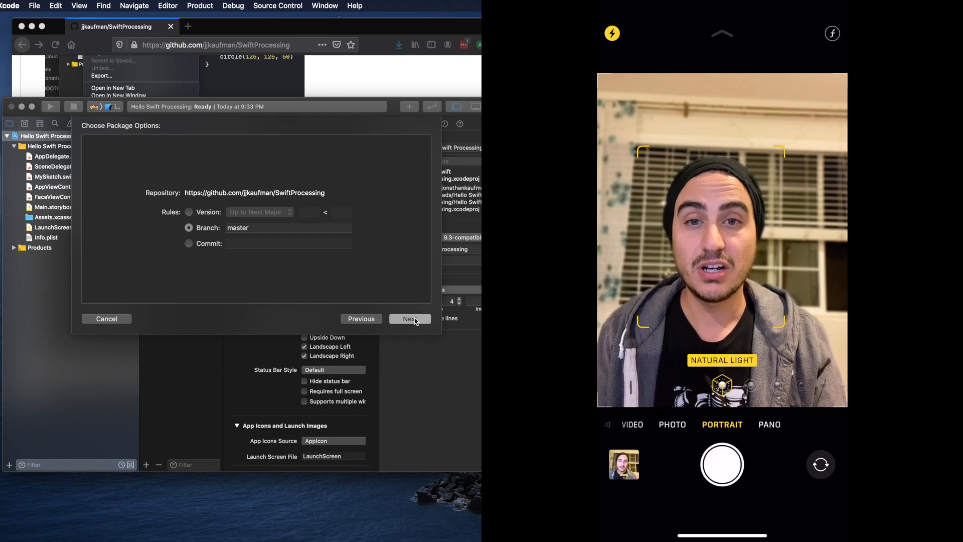
pyautogui.click(409, 318)
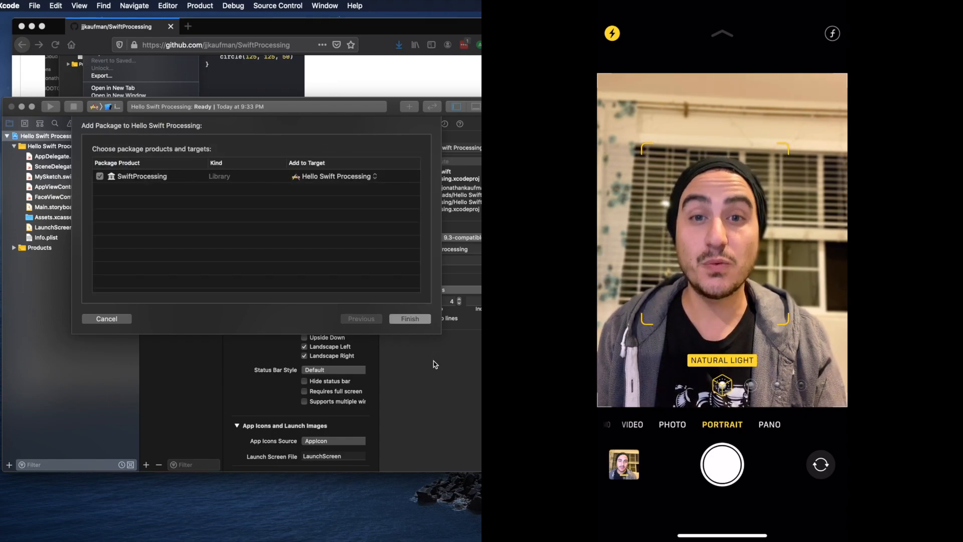
pyautogui.click(409, 318)
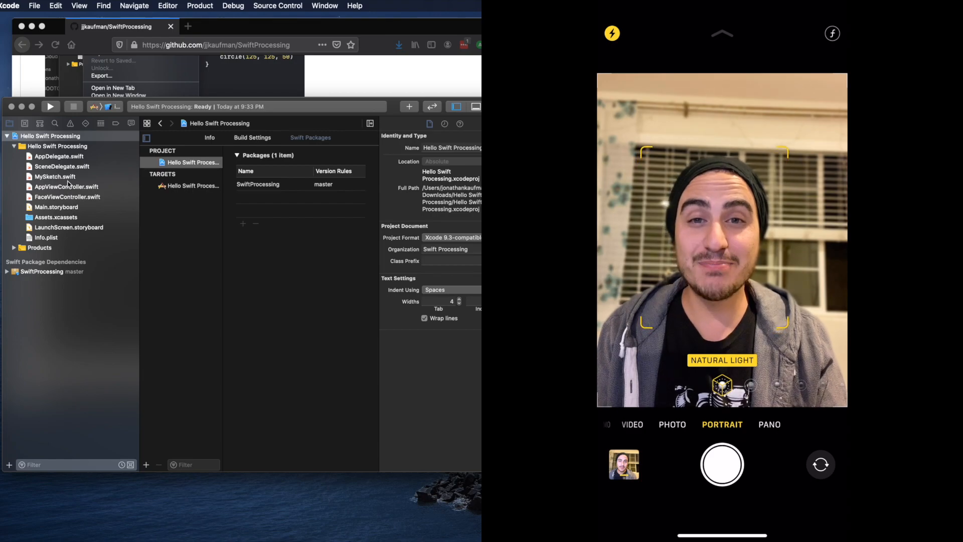
# Open MySketch.swift and build the project via Product > Build
pyautogui.click(54, 177)
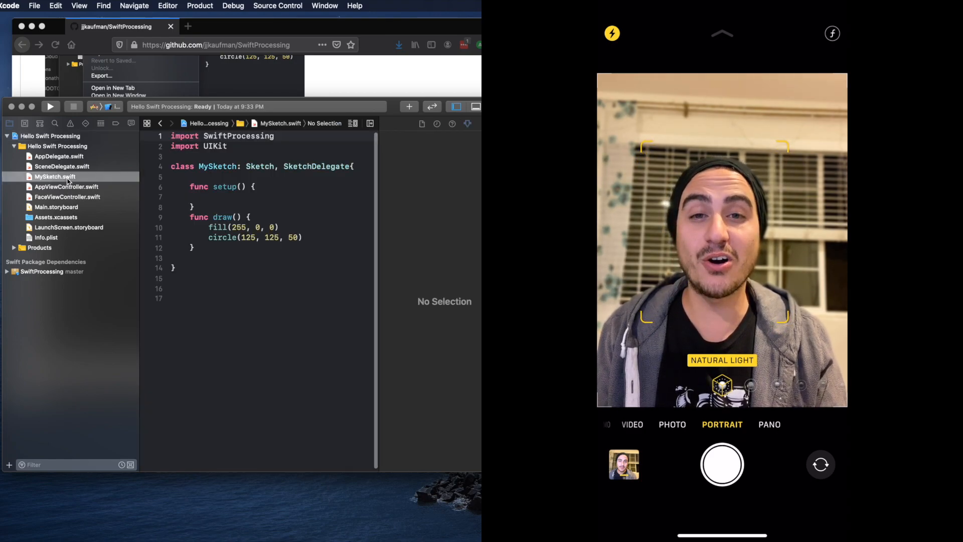
pyautogui.click(51, 106)
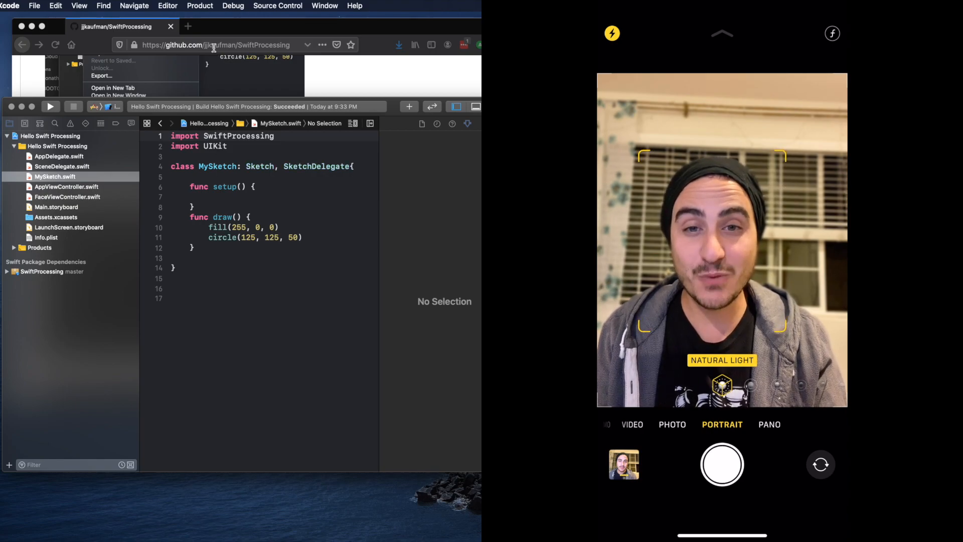
pyautogui.click(200, 6)
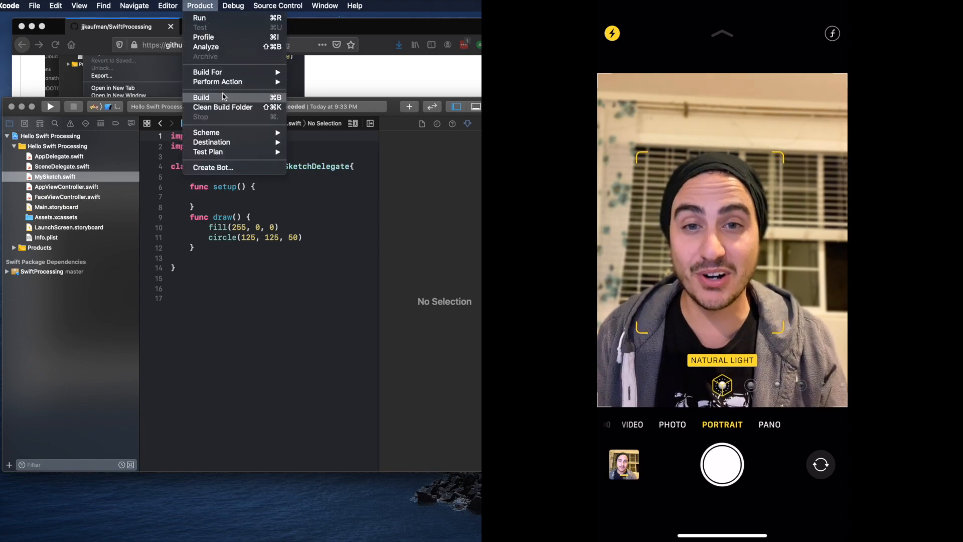
pyautogui.click(201, 98)
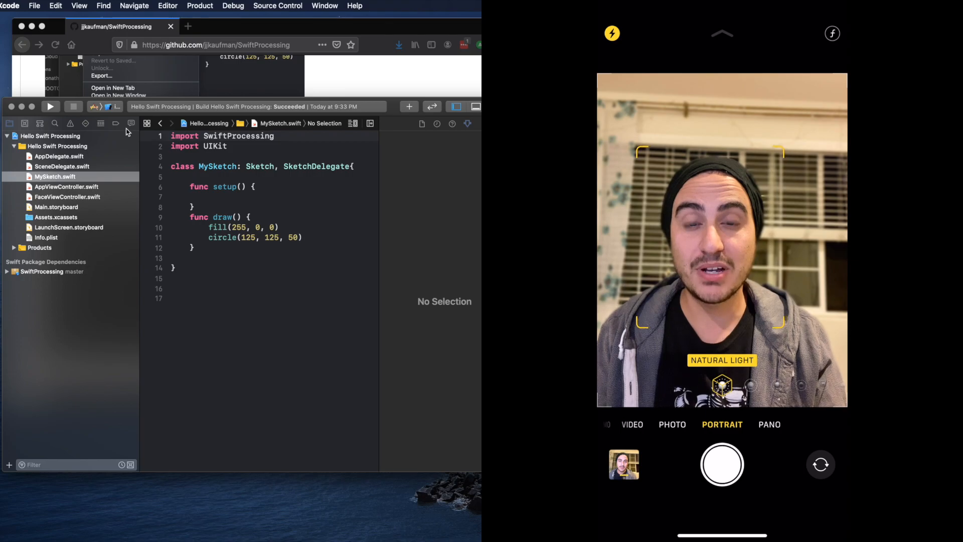
# Run Hello Swift Processing on the iPhone 11 Pro Max simulator
pyautogui.click(51, 106)
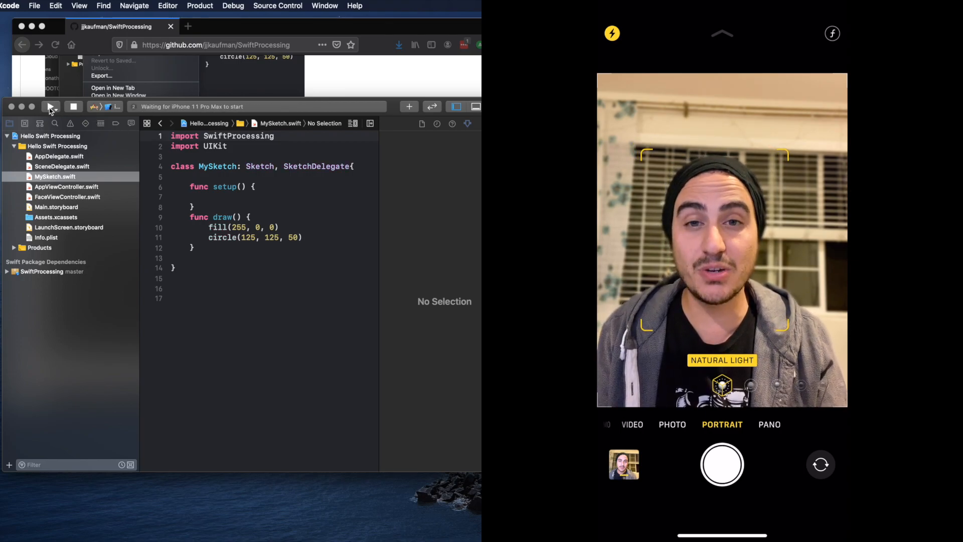
pyautogui.click(50, 106)
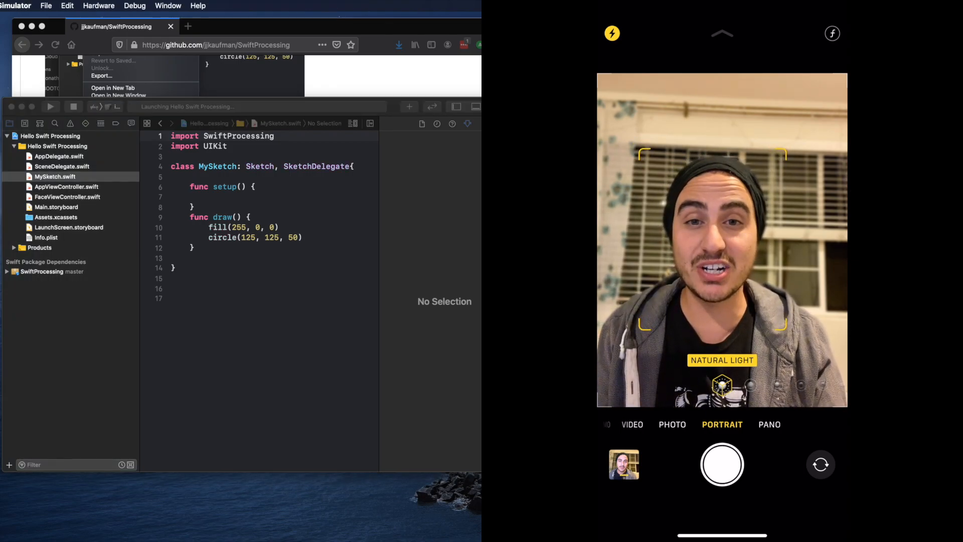
# Launch Hello Swift Processing on the iPhone 11 Pro Max simulator and wait for it to boot
pyautogui.click(50, 107)
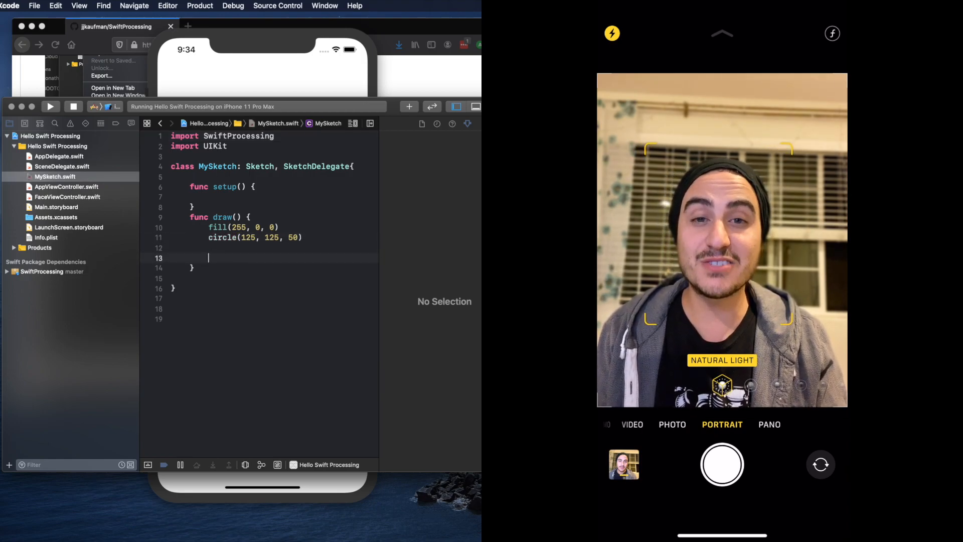
# Add circle(200, 200, 150) inside draw() and start a new line
pyautogui.write('circle(')
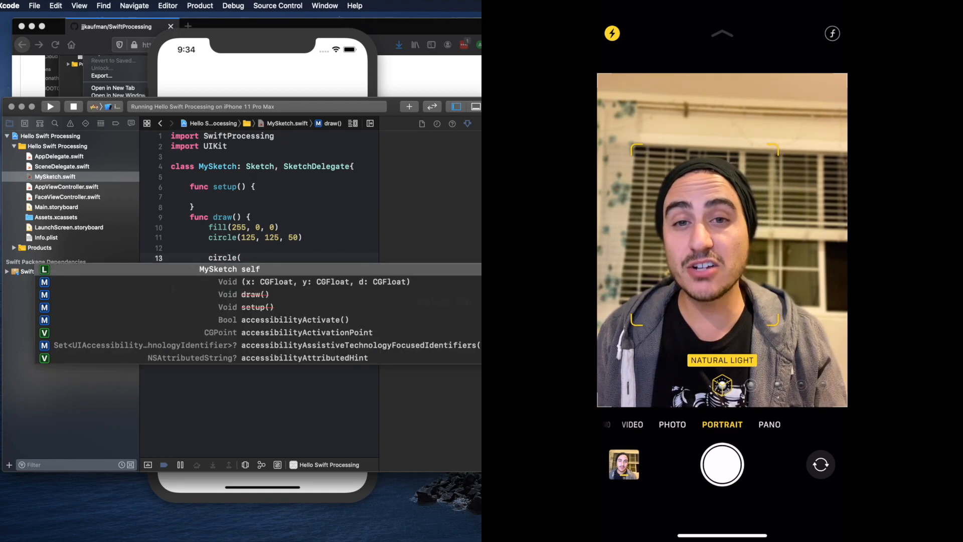
pyautogui.write('200, 200,)')
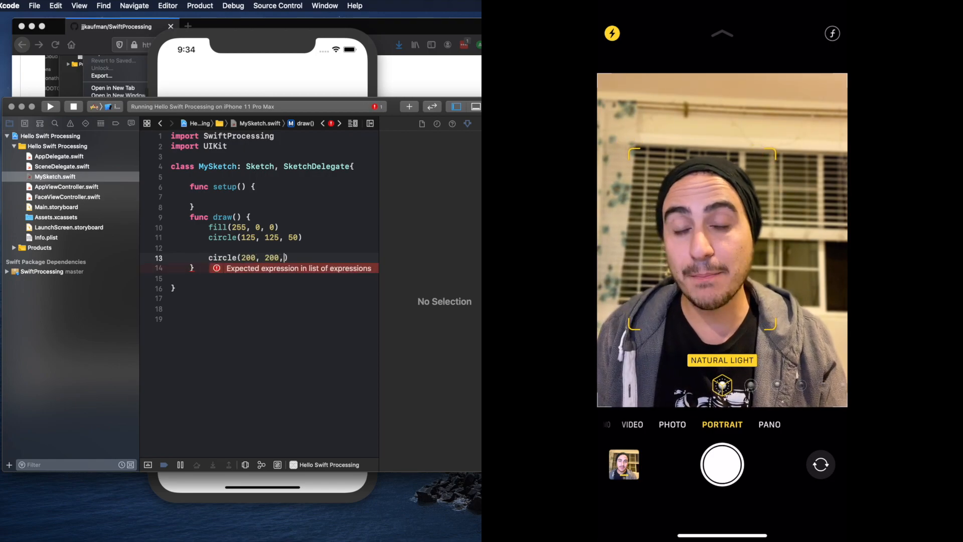
pyautogui.write('150')
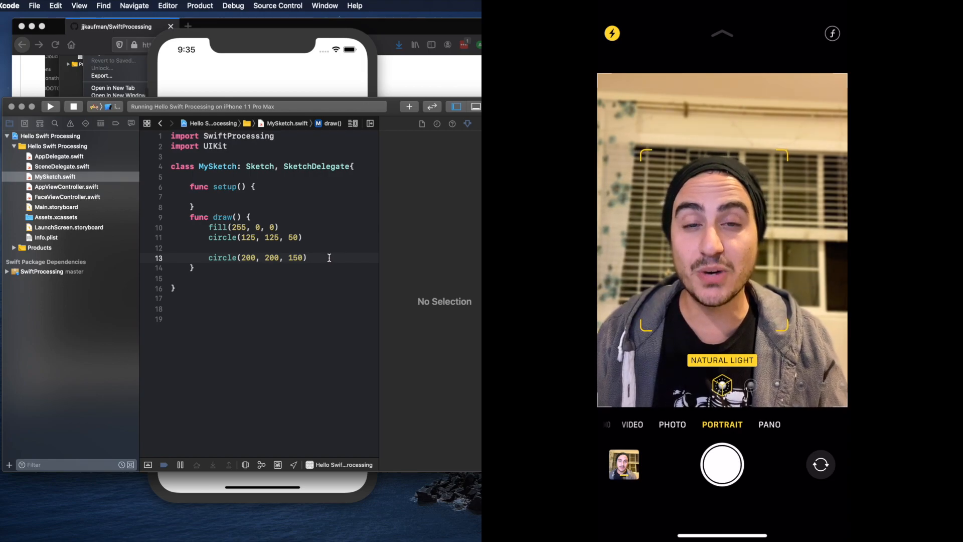
pyautogui.press('enter')
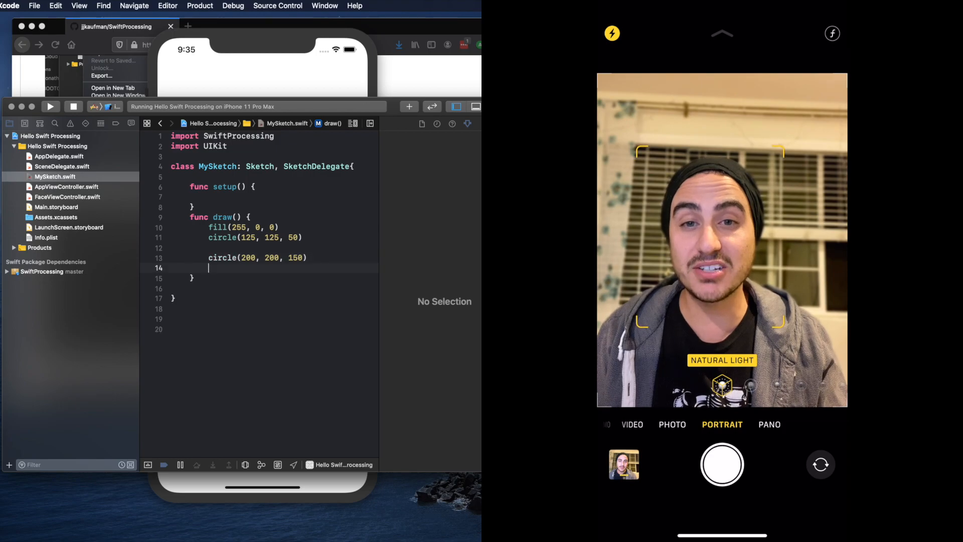
# Add circle(random(100, 200), 200, 100) in draw() and rerun so three red circles appear
pyautogui.write('circle(')
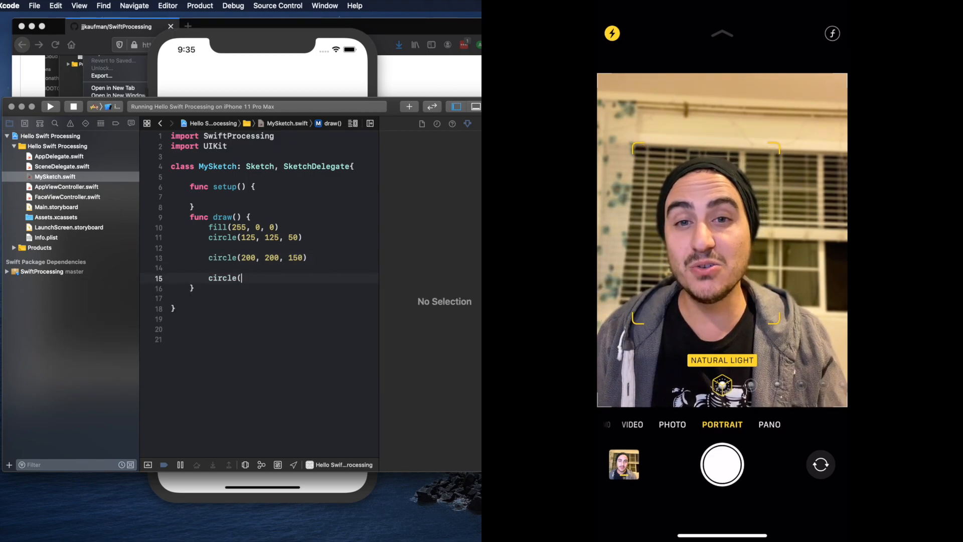
pyautogui.write('random(')
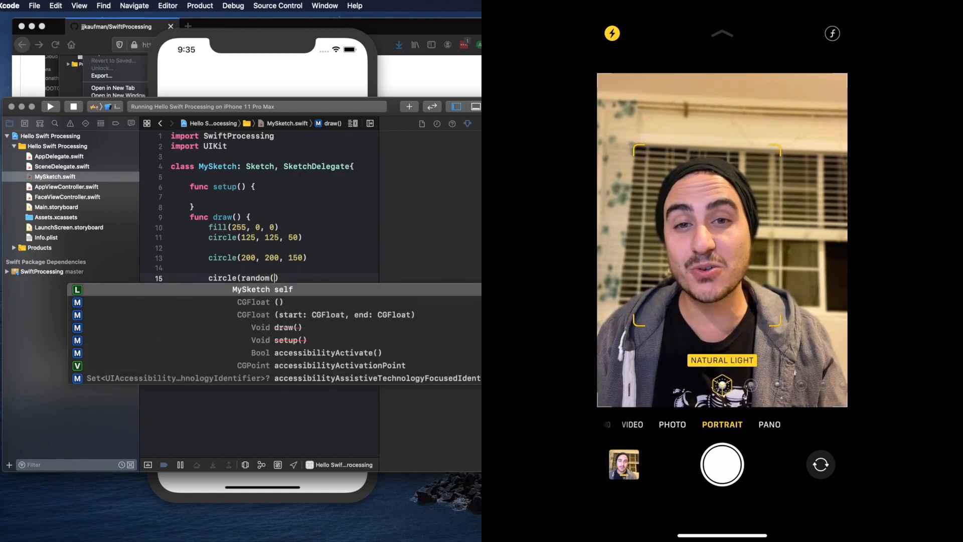
pyautogui.write('100, 200')
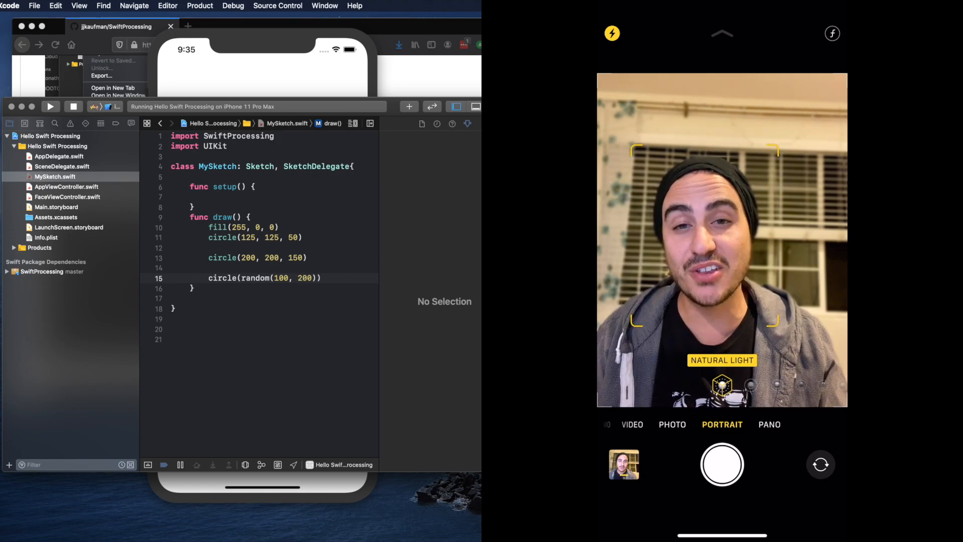
pyautogui.write(',')
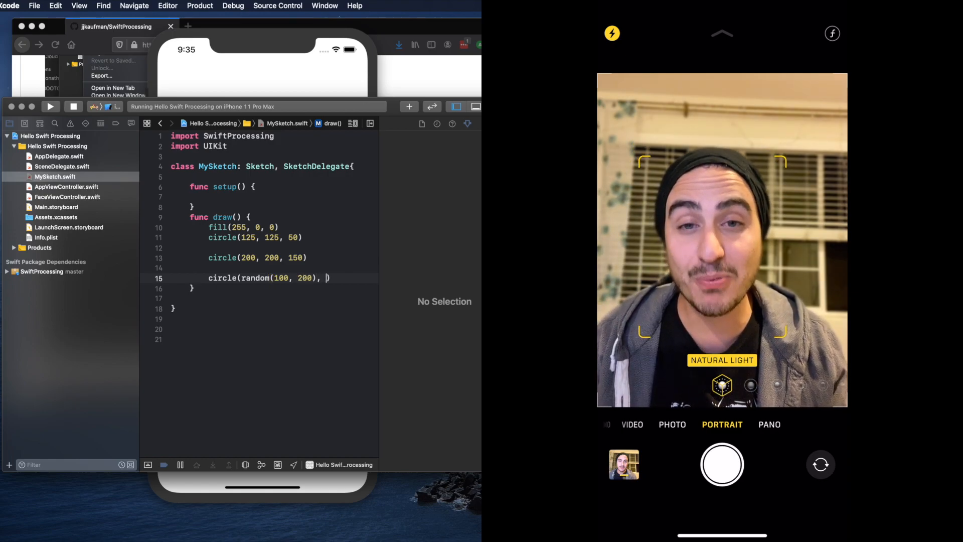
pyautogui.write('200,')
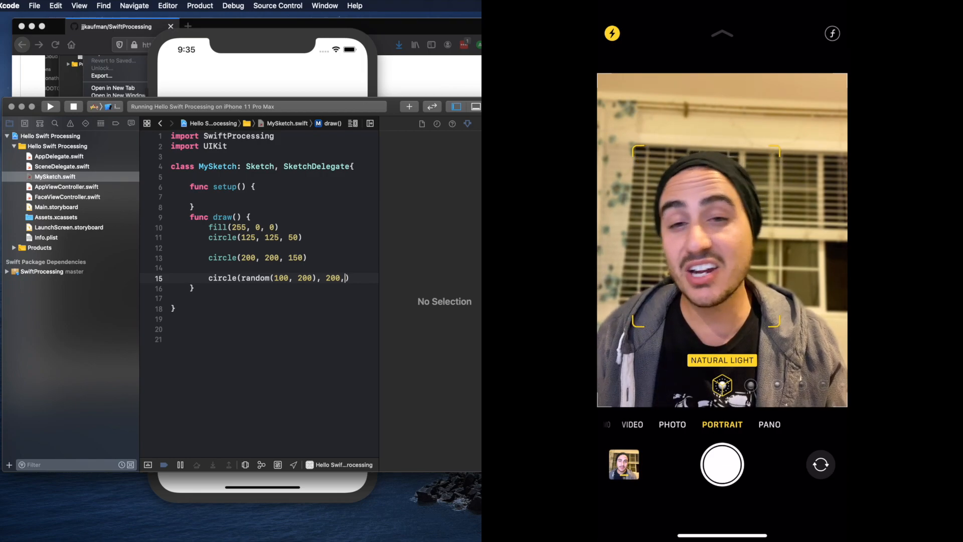
pyautogui.write('1')
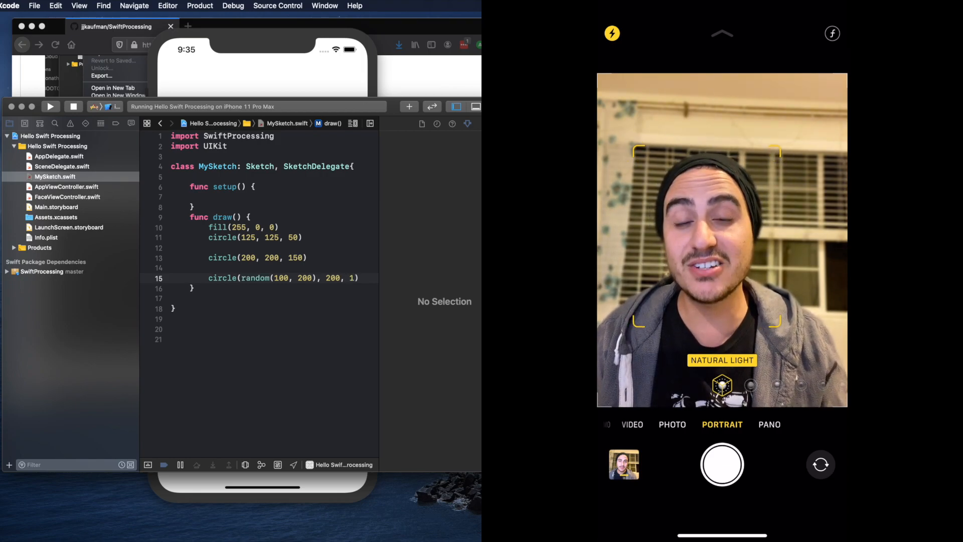
pyautogui.write('00')
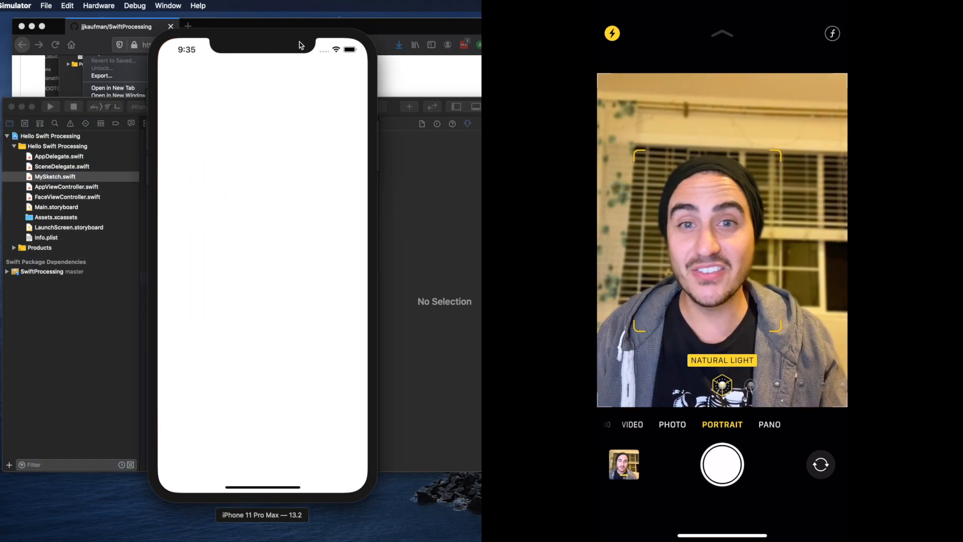
pyautogui.click(51, 106)
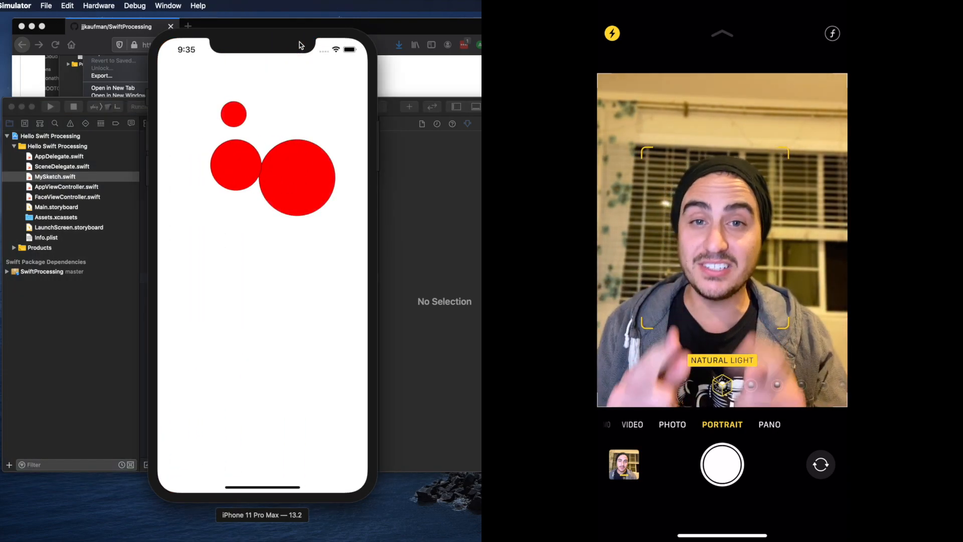